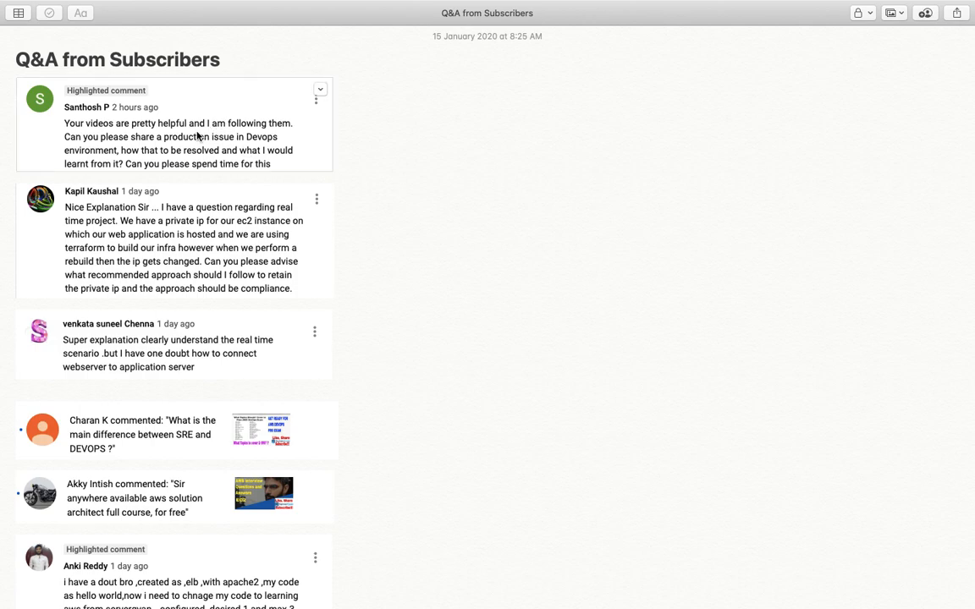
{"action": "mouse_move", "coordinate": [179, 137]}
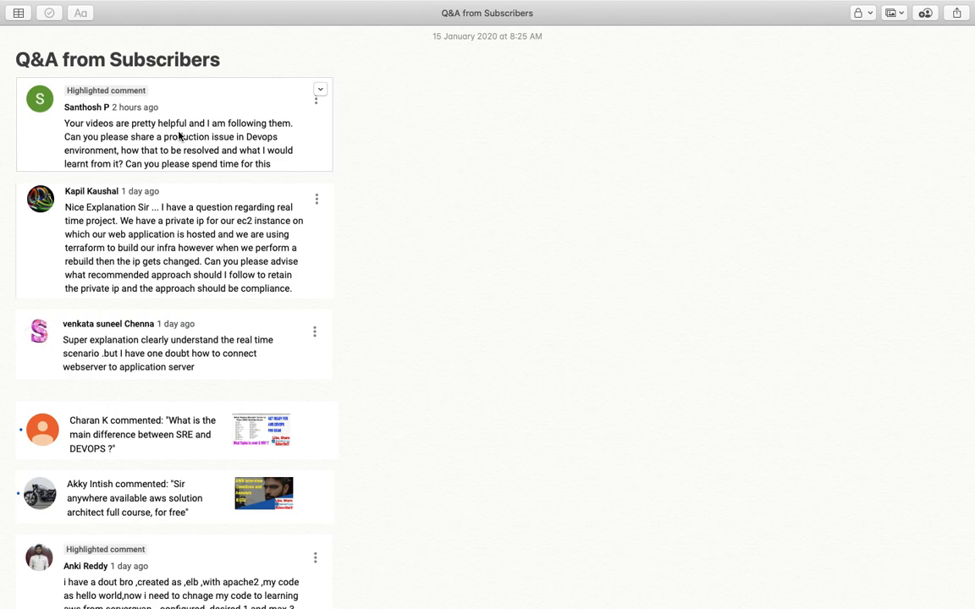
{"action": "mouse_move", "coordinate": [101, 143]}
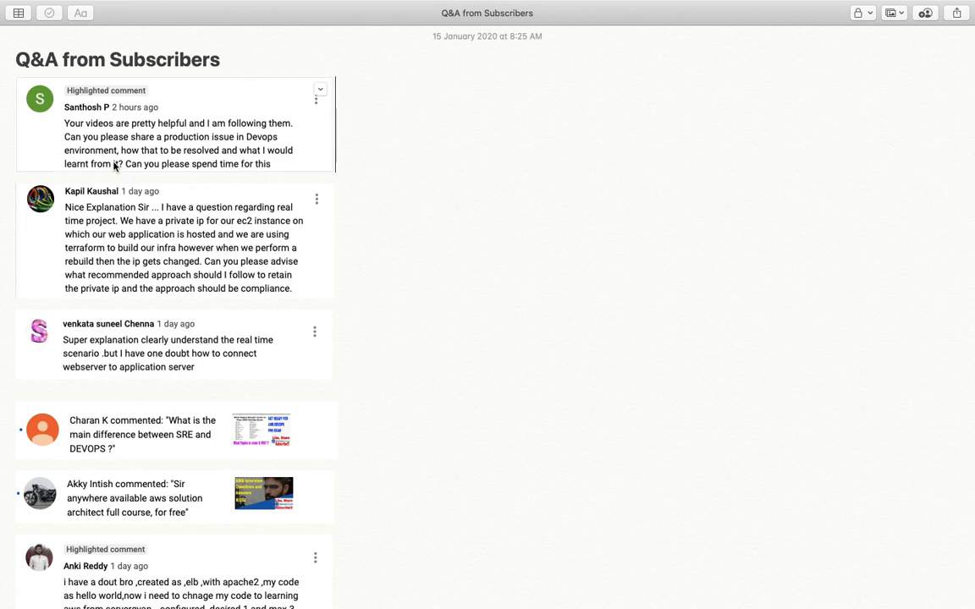
{"action": "mouse_move", "coordinate": [74, 133]}
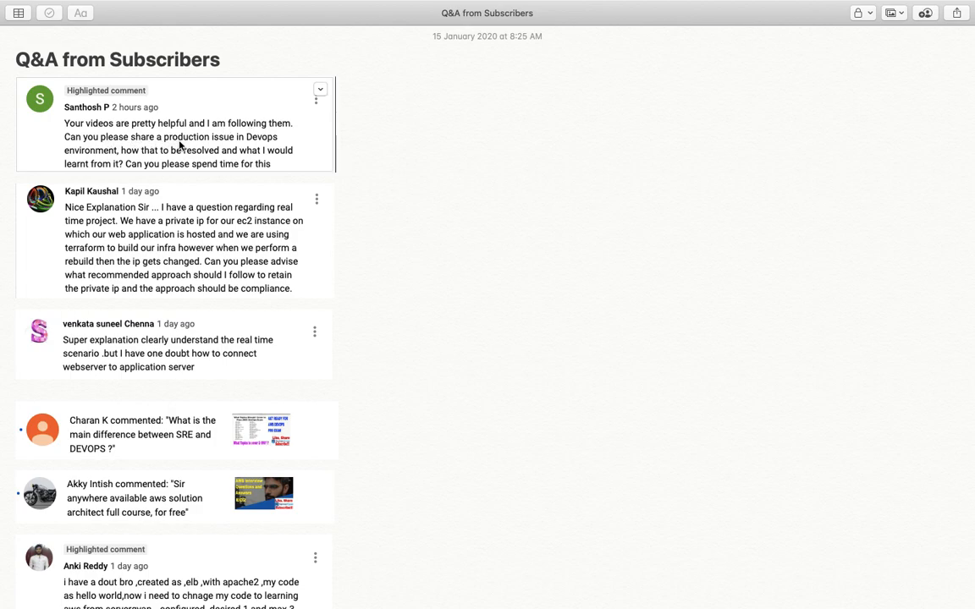
{"action": "mouse_move", "coordinate": [105, 165]}
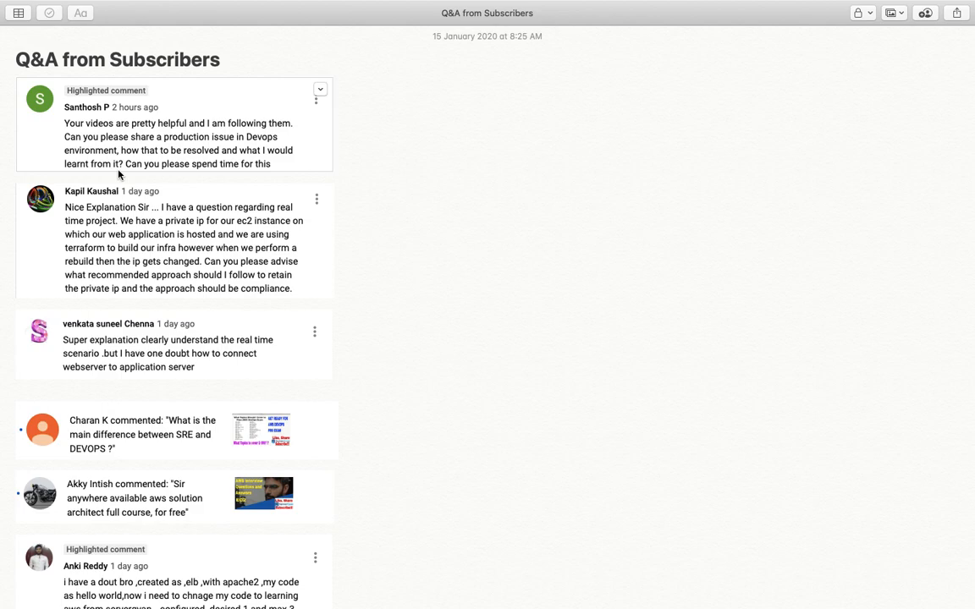
{"action": "mouse_move", "coordinate": [275, 168]}
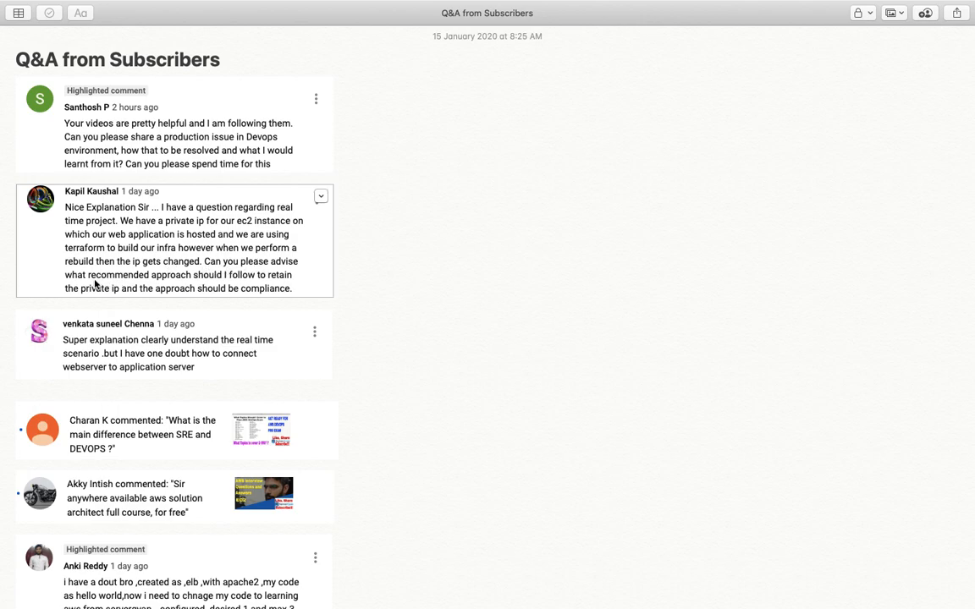
{"action": "mouse_move", "coordinate": [250, 283]}
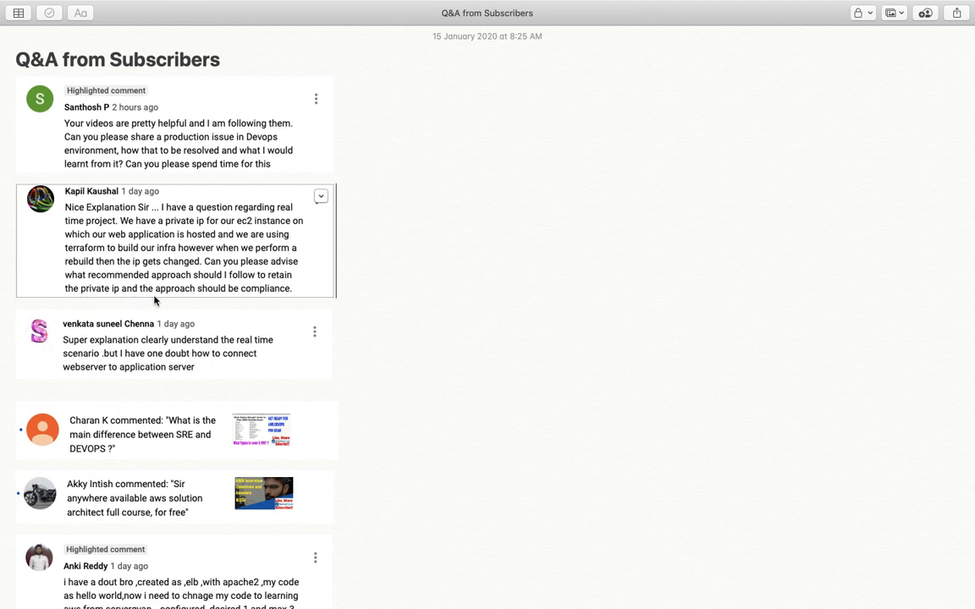
{"action": "mouse_move", "coordinate": [295, 299]}
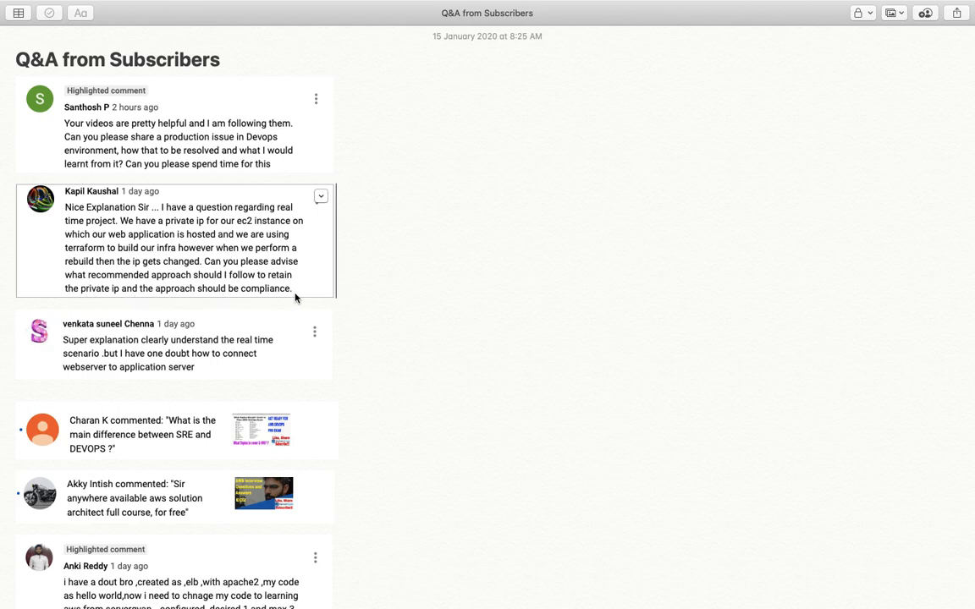
{"action": "mouse_move", "coordinate": [149, 296]}
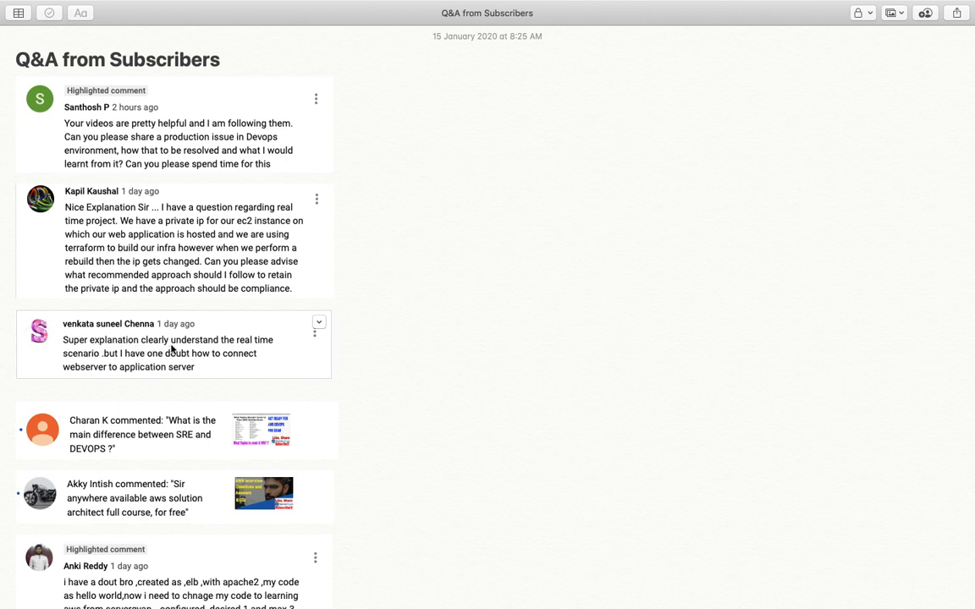
{"action": "mouse_move", "coordinate": [93, 374]}
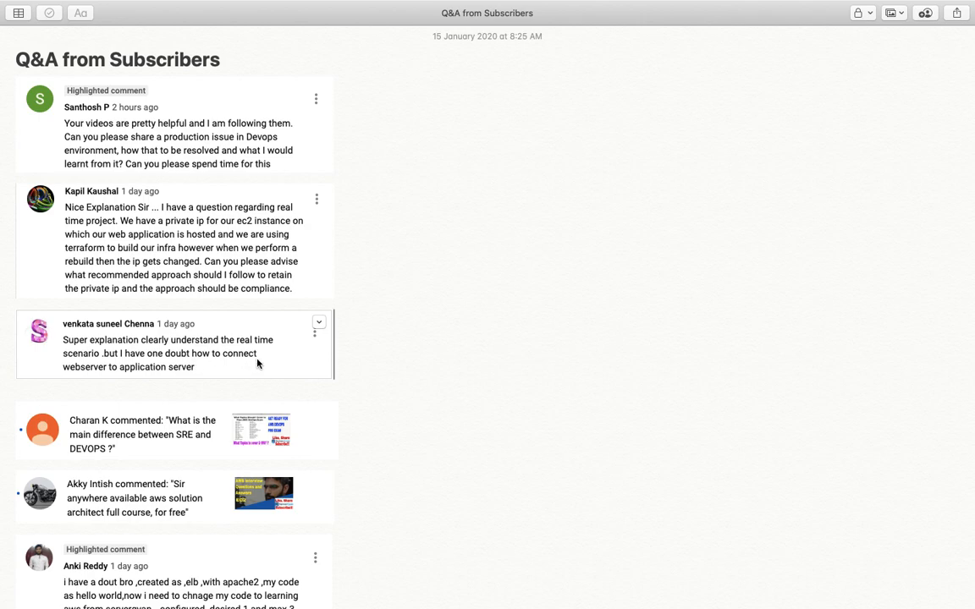
{"action": "mouse_move", "coordinate": [208, 374]}
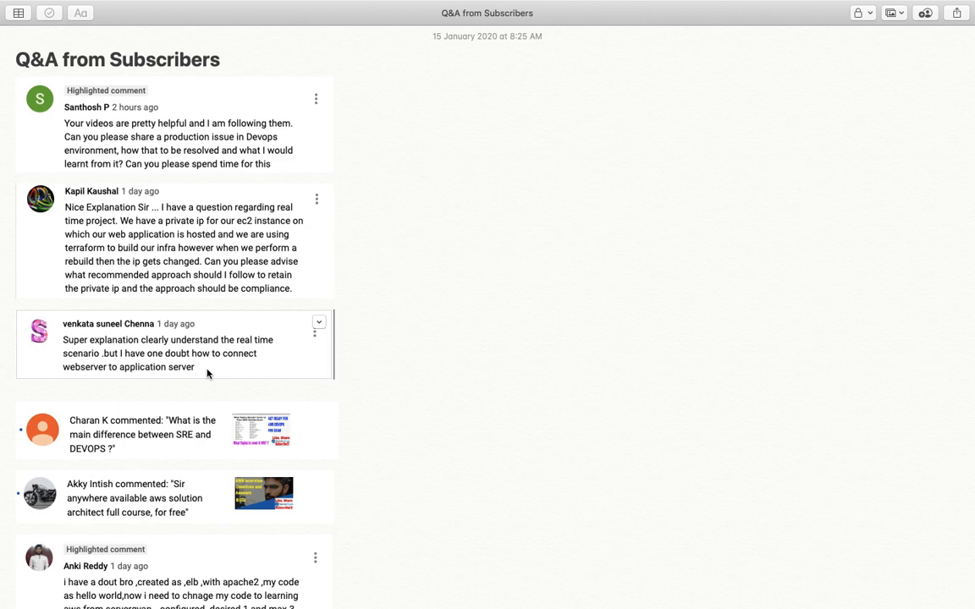
{"action": "scroll", "scroll_direction": "down", "scroll_amount": 3}
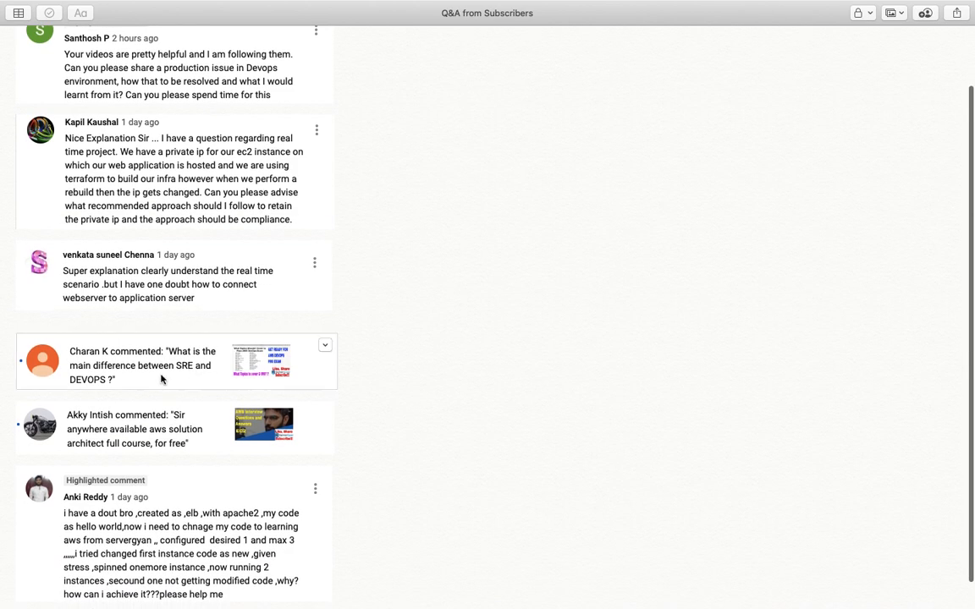
{"action": "mouse_move", "coordinate": [171, 374]}
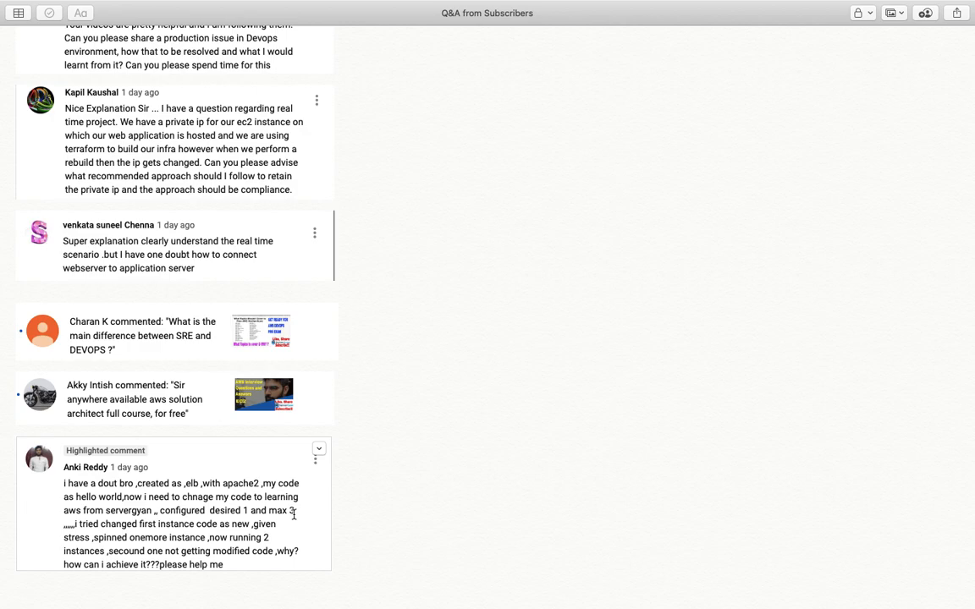
{"action": "mouse_move", "coordinate": [166, 549]}
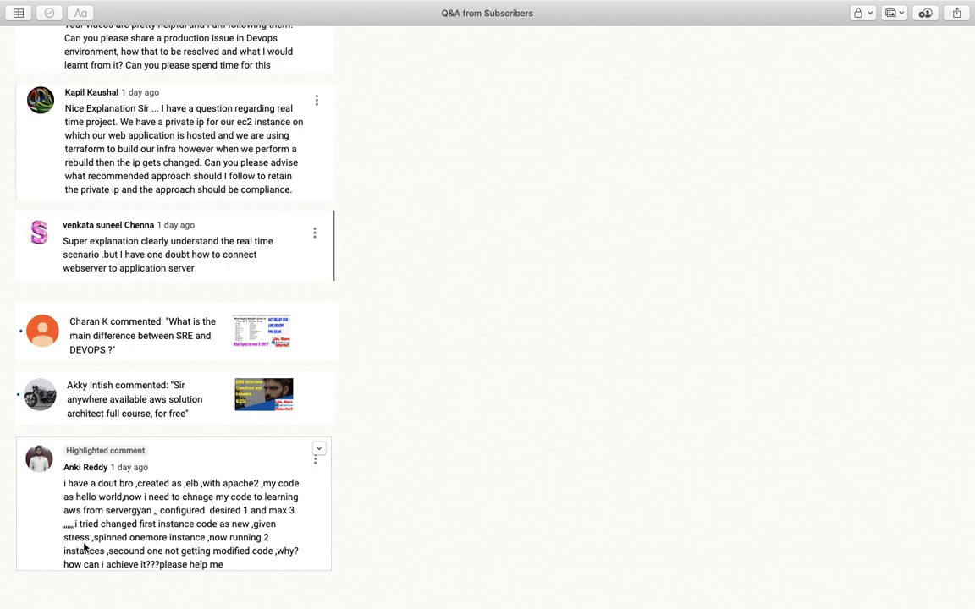
{"action": "mouse_move", "coordinate": [149, 548]}
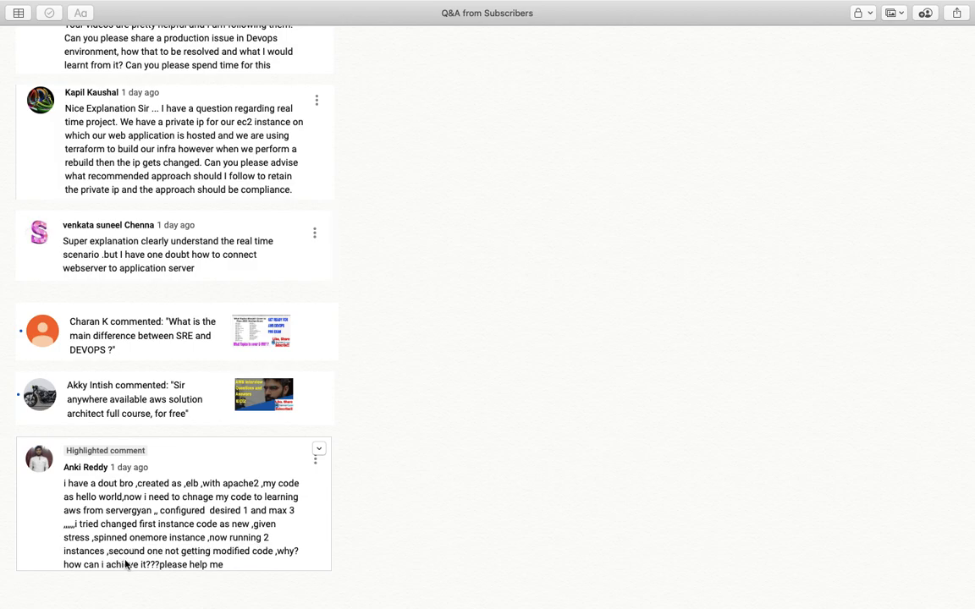
{"action": "mouse_move", "coordinate": [264, 559]}
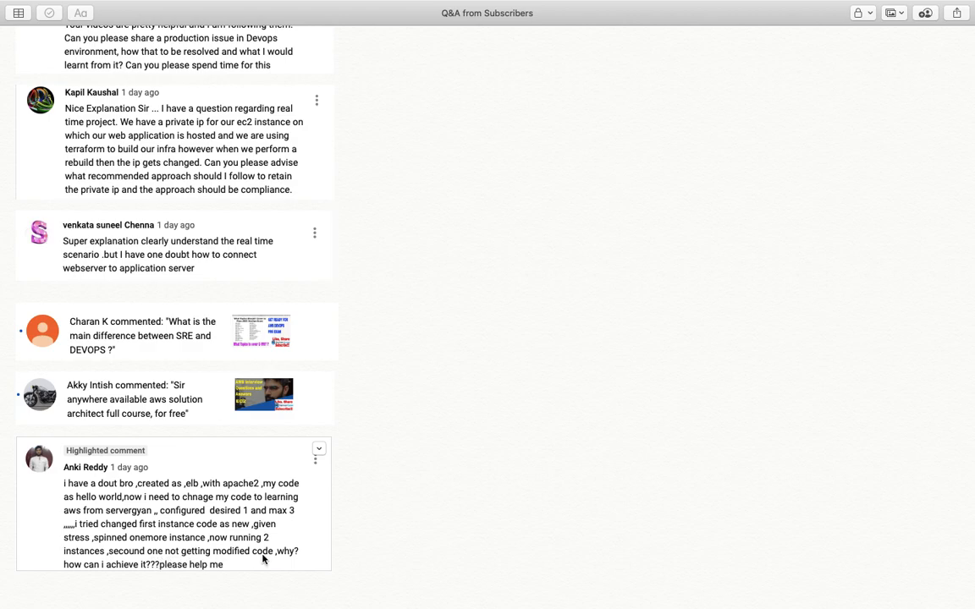
{"action": "mouse_move", "coordinate": [288, 560]}
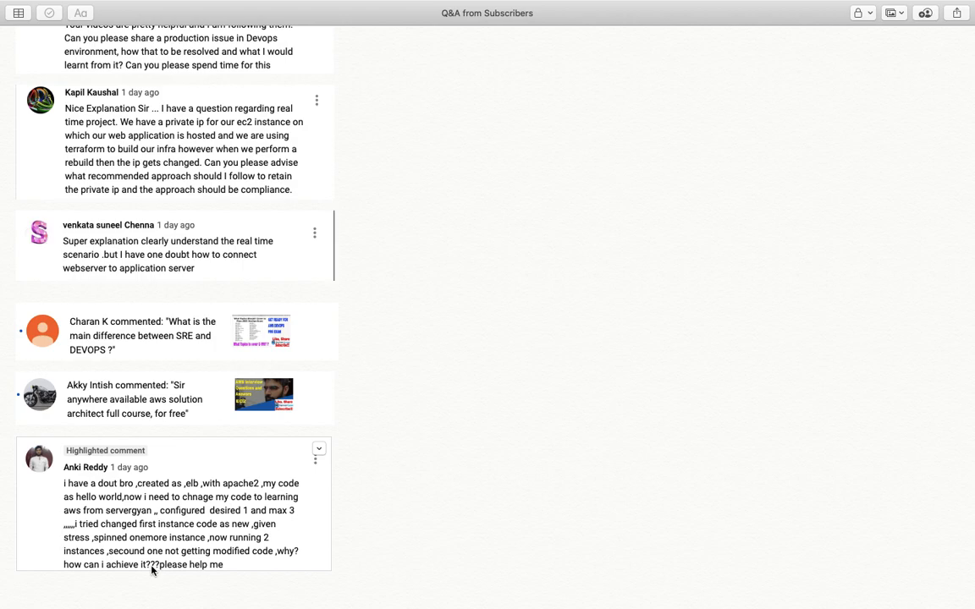
{"action": "scroll", "scroll_direction": "up", "scroll_amount": 3}
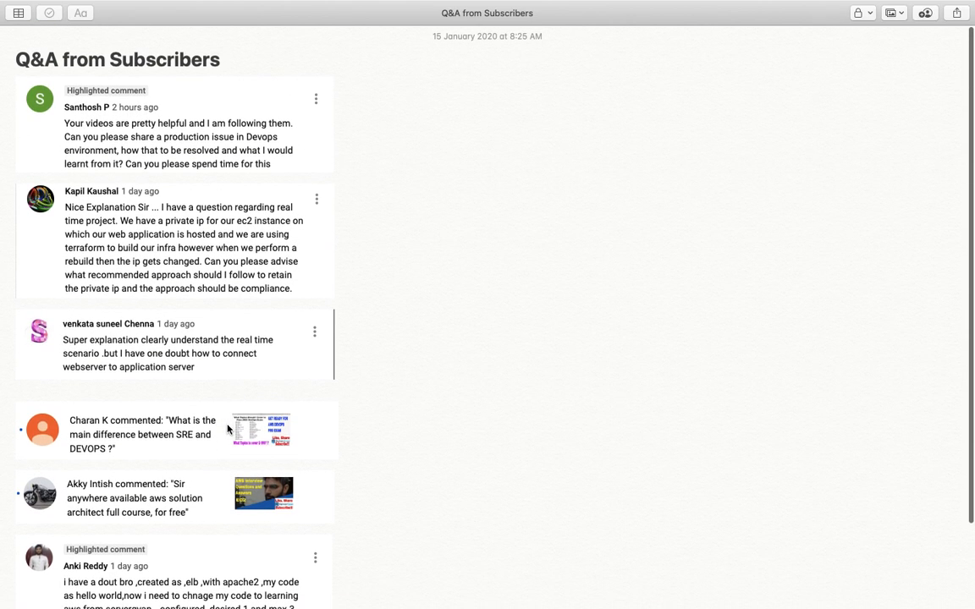